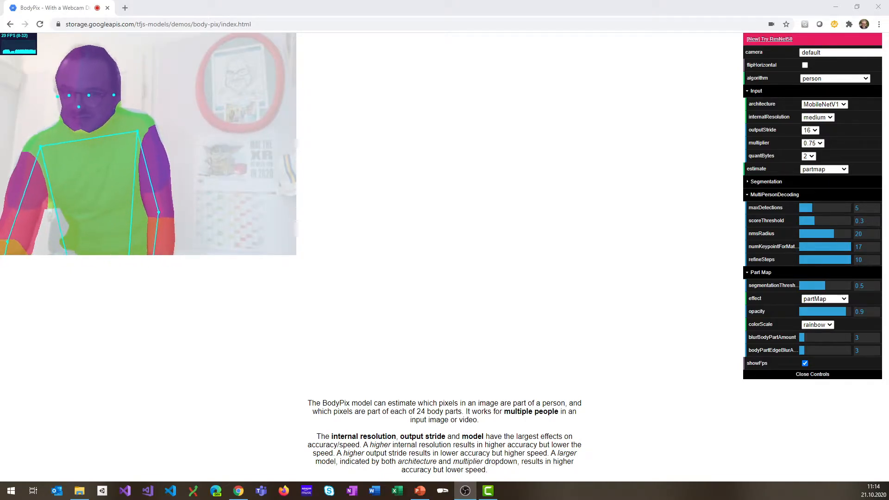
pyautogui.moveTo(690, 394)
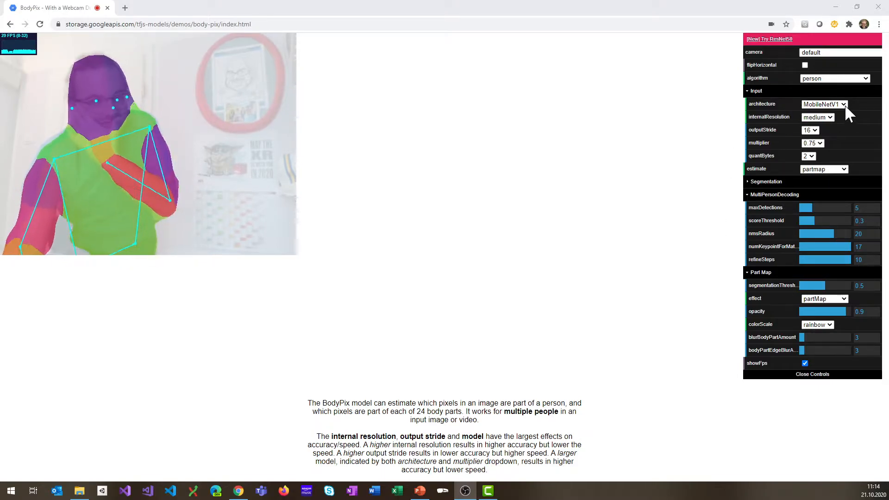
# Set the internal resolution to full while keeping the MobileNetV1 architecture.
pyautogui.click(824, 104)
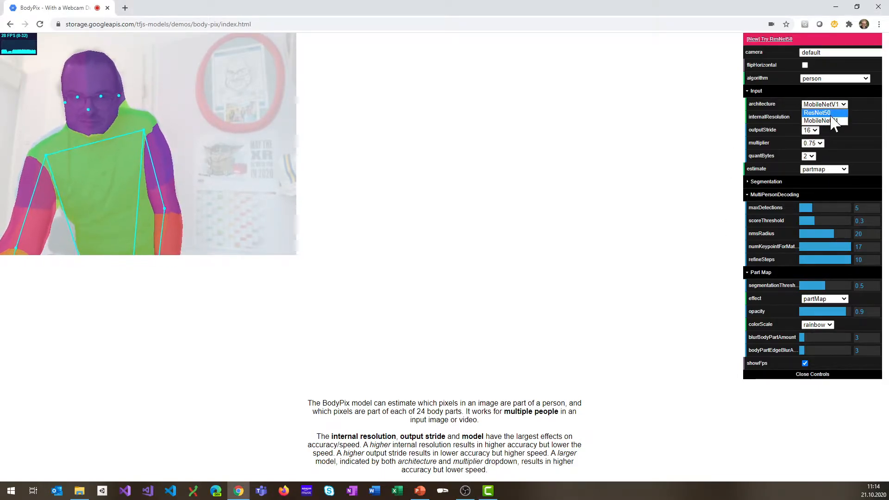
pyautogui.click(823, 117)
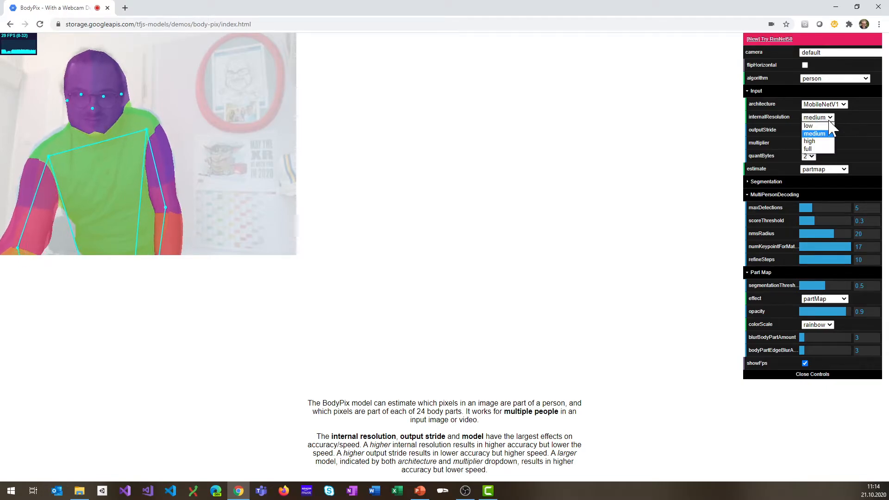
pyautogui.click(807, 141)
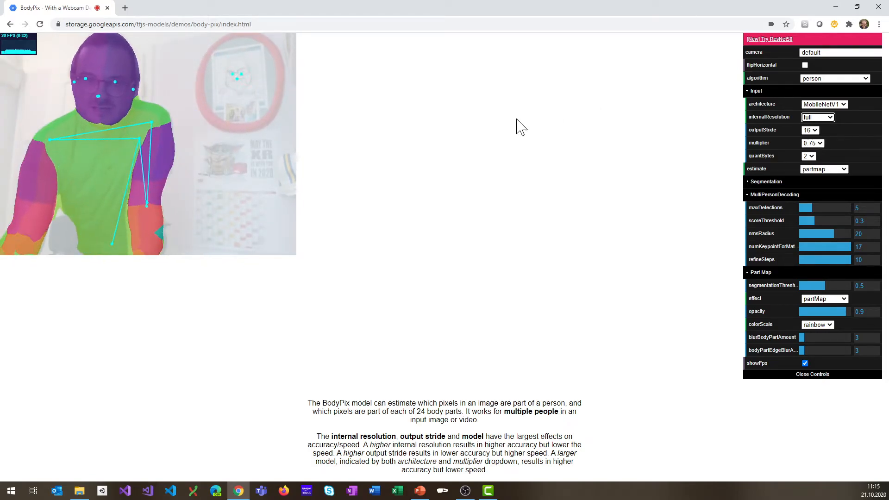
# Switch the architecture to ResNet50, keeping the person algorithm and low internal resolution.
pyautogui.click(833, 78)
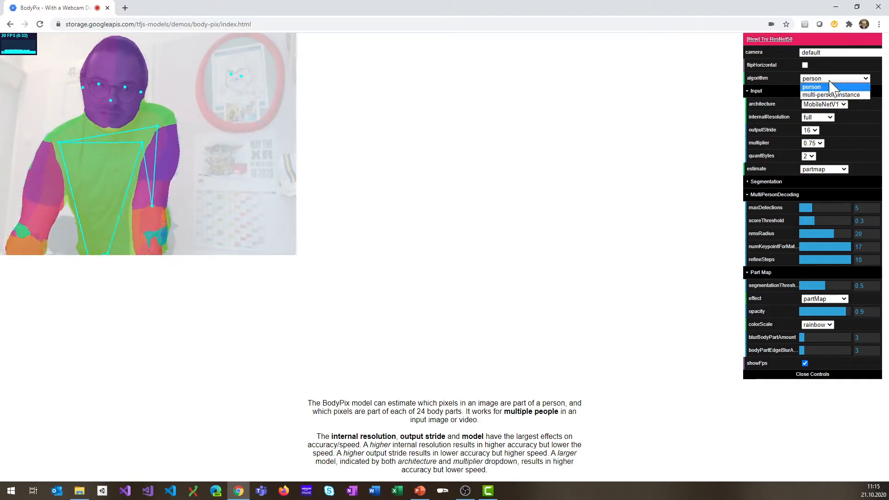
pyautogui.click(811, 87)
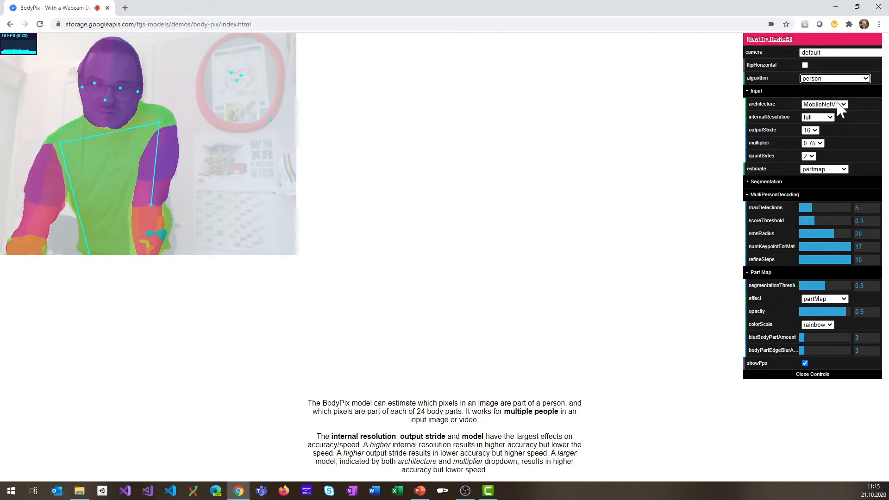
pyautogui.click(824, 103)
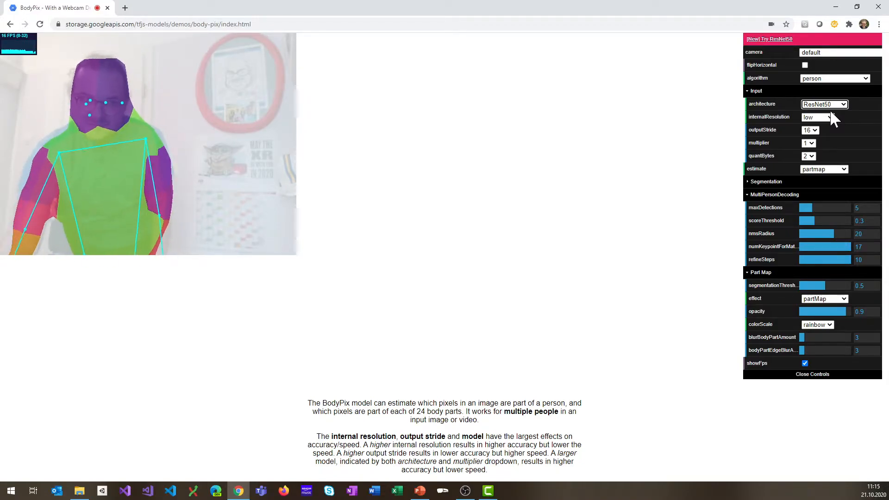
pyautogui.click(817, 116)
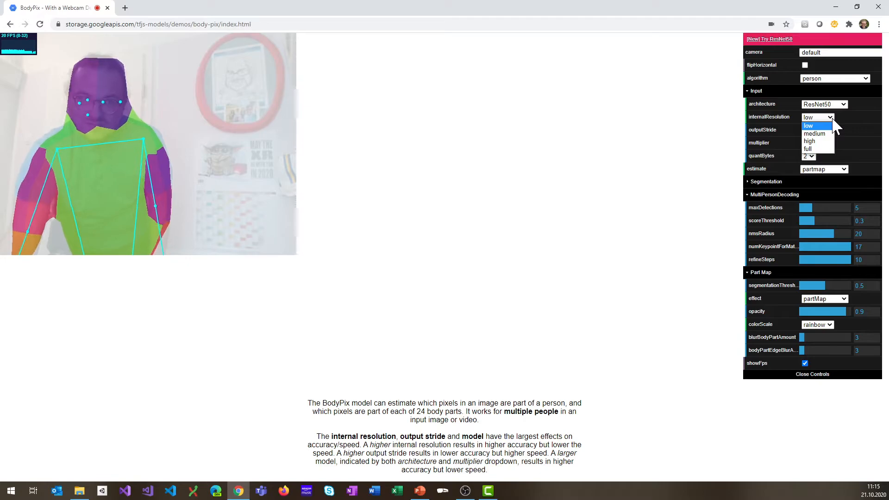
pyautogui.click(808, 125)
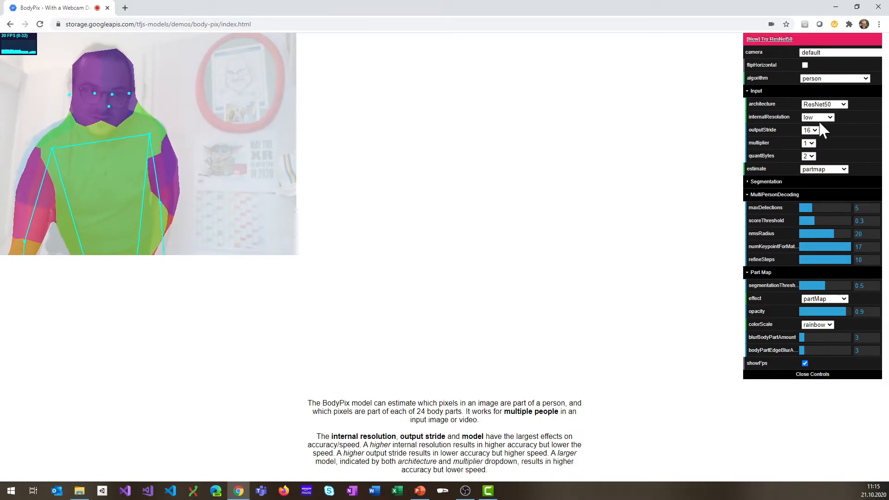
# Set the internal resolution to high for the ResNet50 model.
pyautogui.click(817, 116)
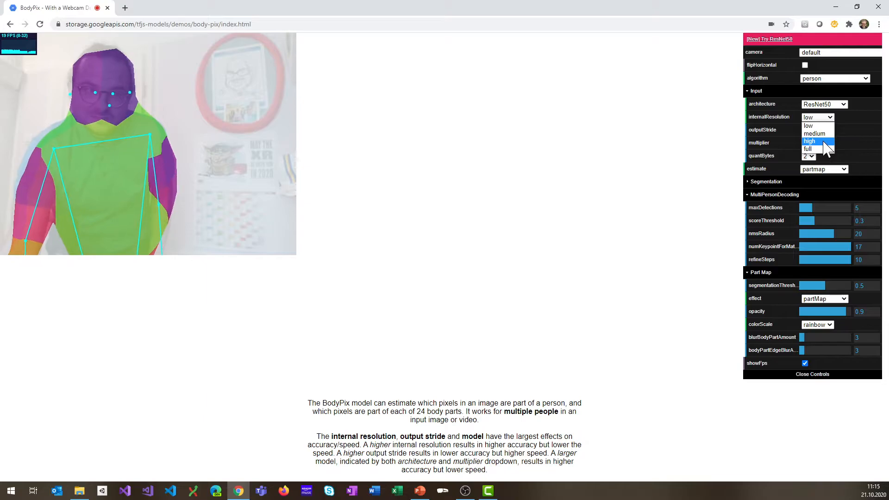
pyautogui.click(809, 140)
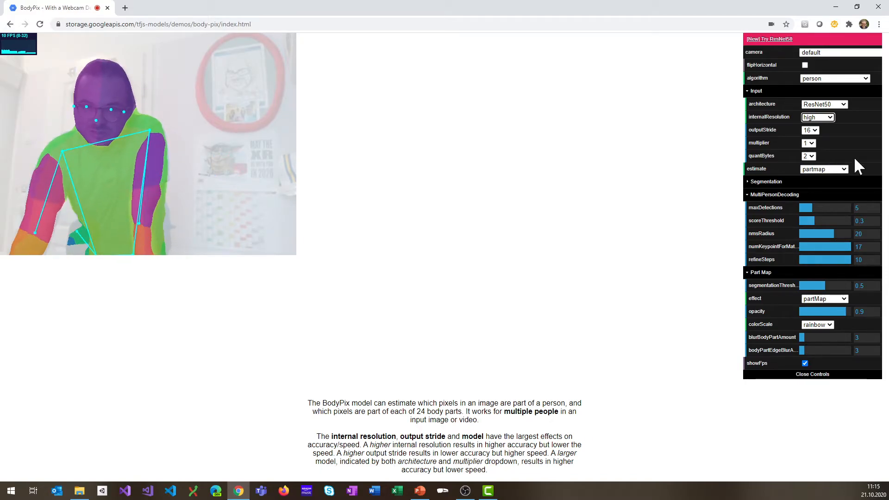
pyautogui.moveTo(126, 61)
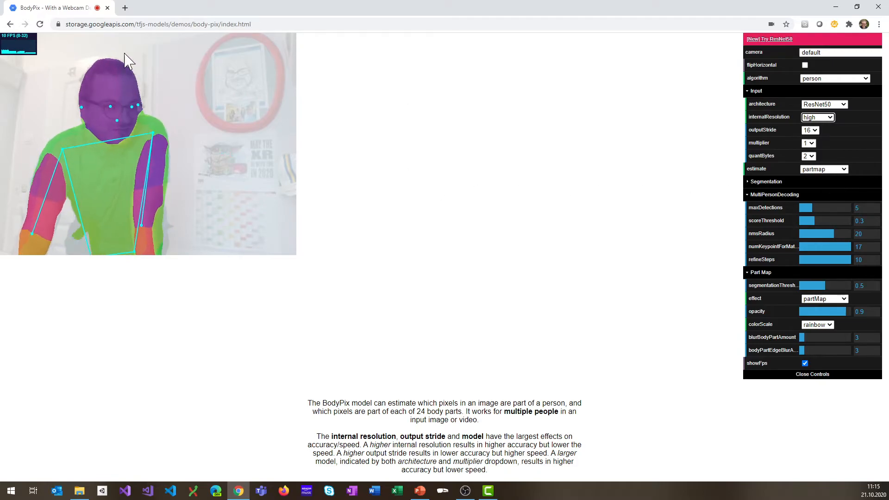
pyautogui.moveTo(787, 221)
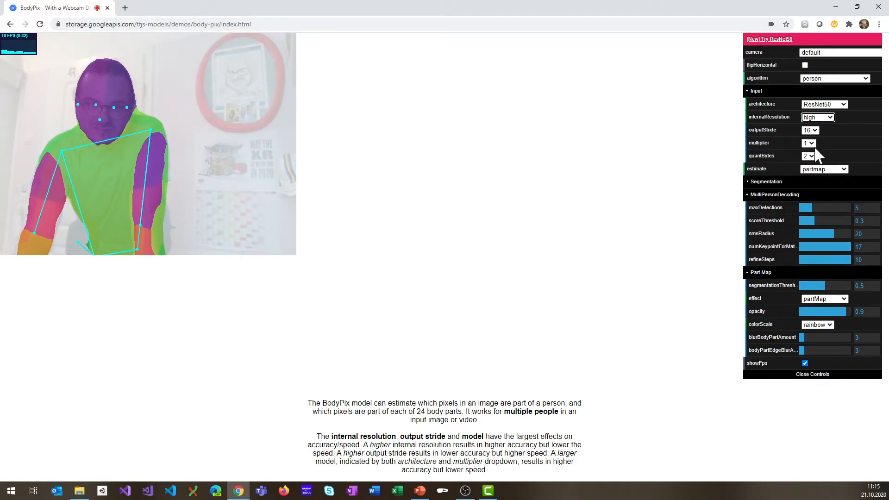
# Raise the internal resolution from high to full for ResNet50.
pyautogui.click(818, 116)
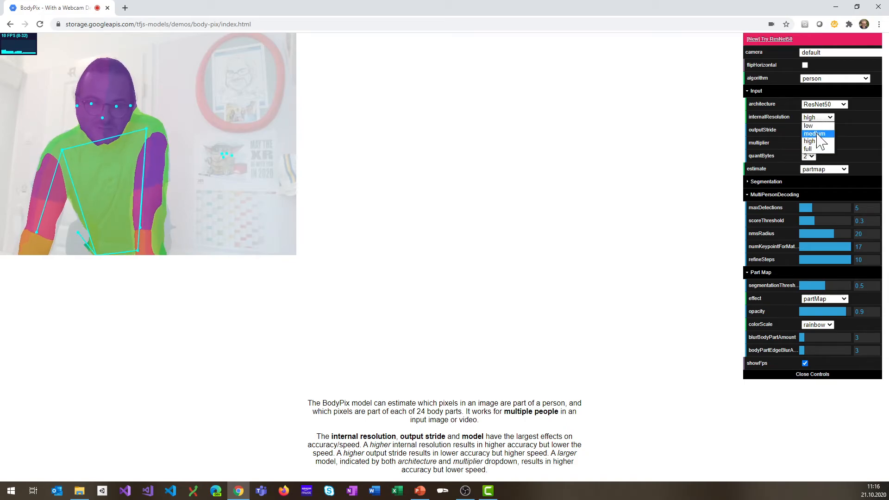
pyautogui.click(807, 148)
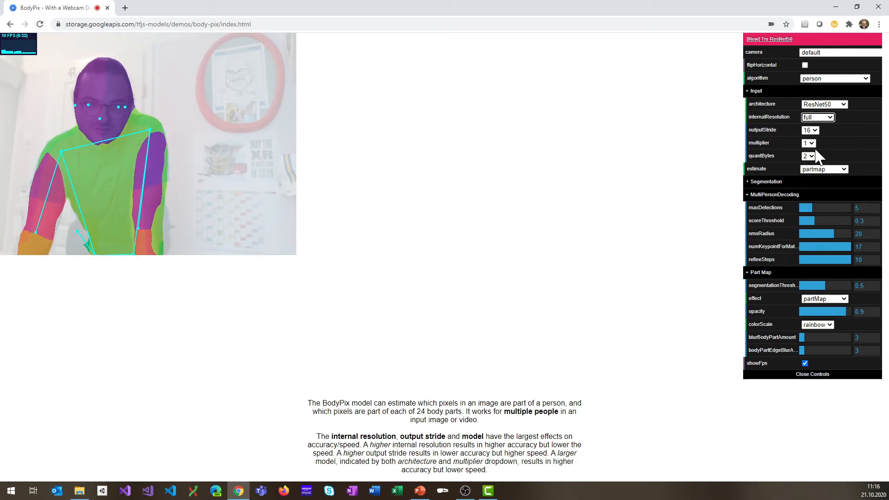